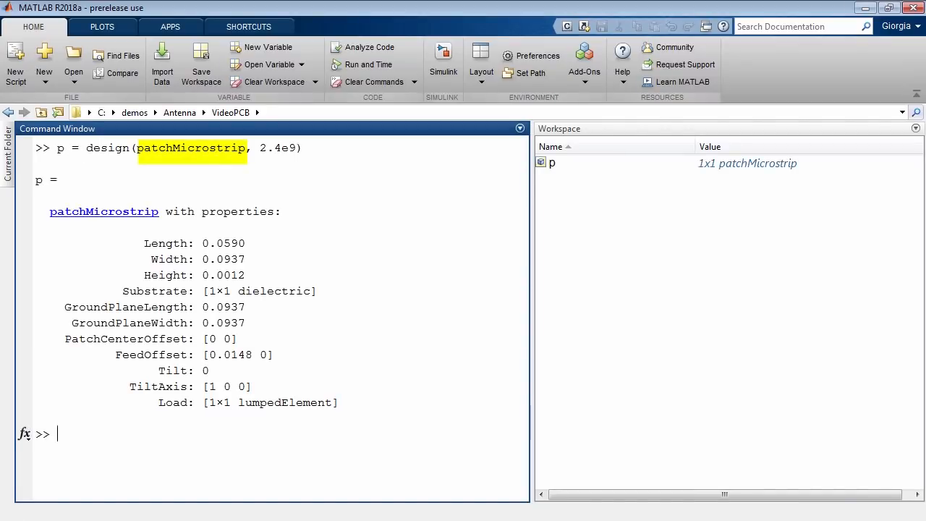
Show antenna p and plot its radiation pattern at 2.4 GHz with pattern(p, 2.4e9).
{"action": "type", "text": "show(p"}
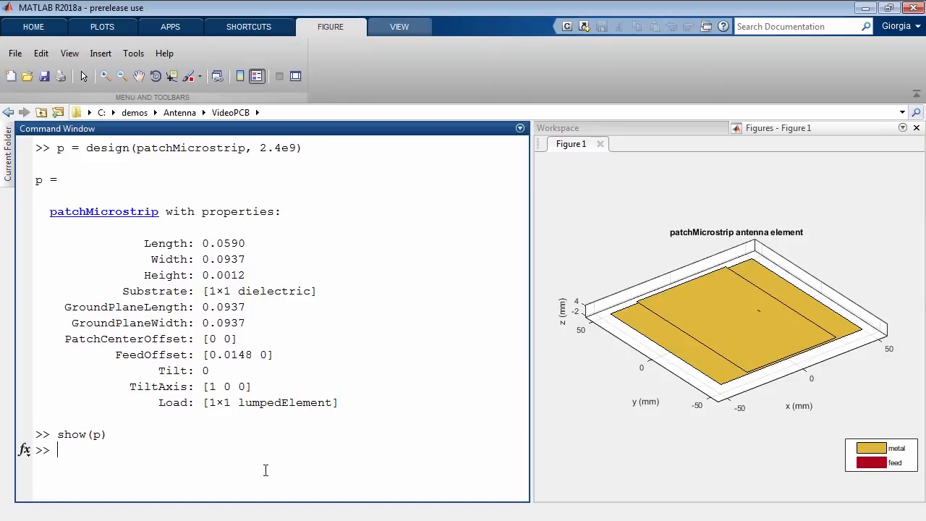
{"action": "type", "text": "pattern(p, 2.4e9"}
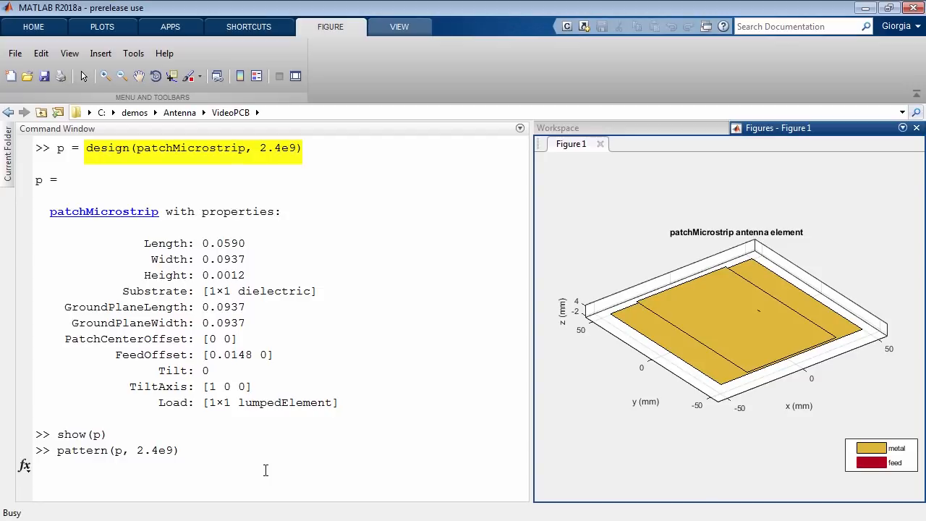
{"action": "key", "text": "enter"}
{"action": "type", "text": "pcb = pcbStack(p"}
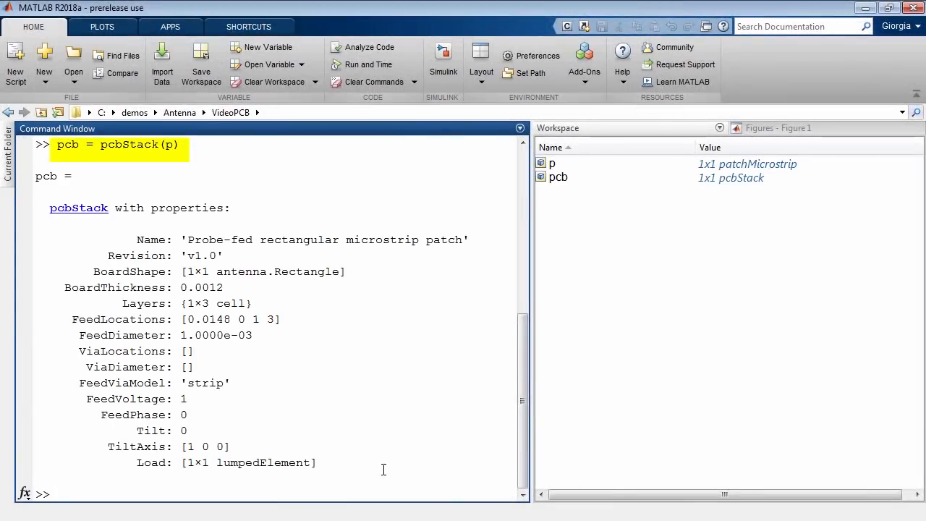
Set pcb.Layers{2} to dielectric('FR4') and compute polygon b = b1-b2 from the patch rectangle.
{"action": "type", "text": "pcb.Layers{2}"}
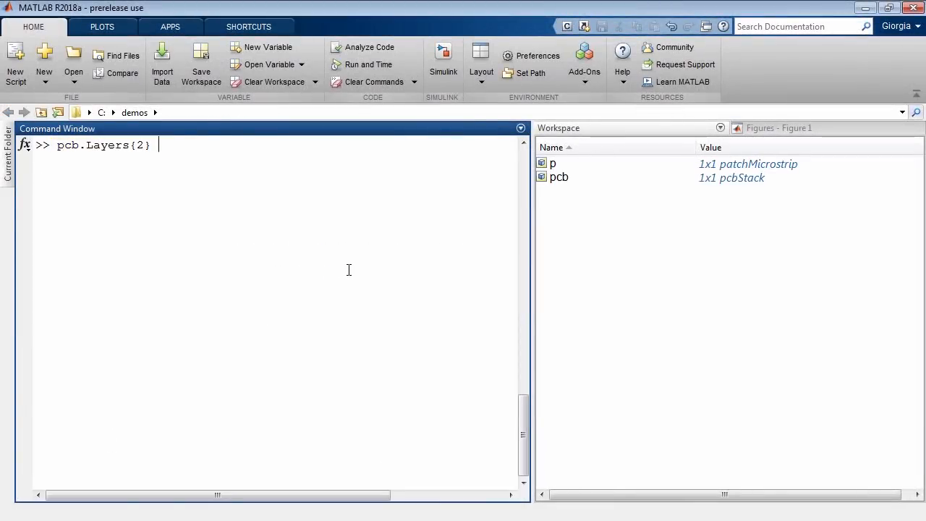
{"action": "type", "text": "= dielectric('FR4'"}
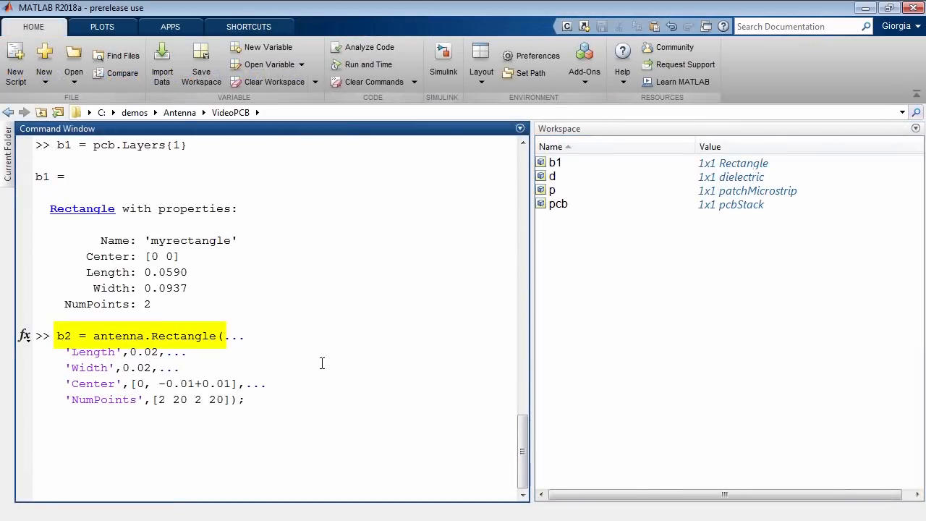
{"action": "type", "text": "b = b1-b2;"}
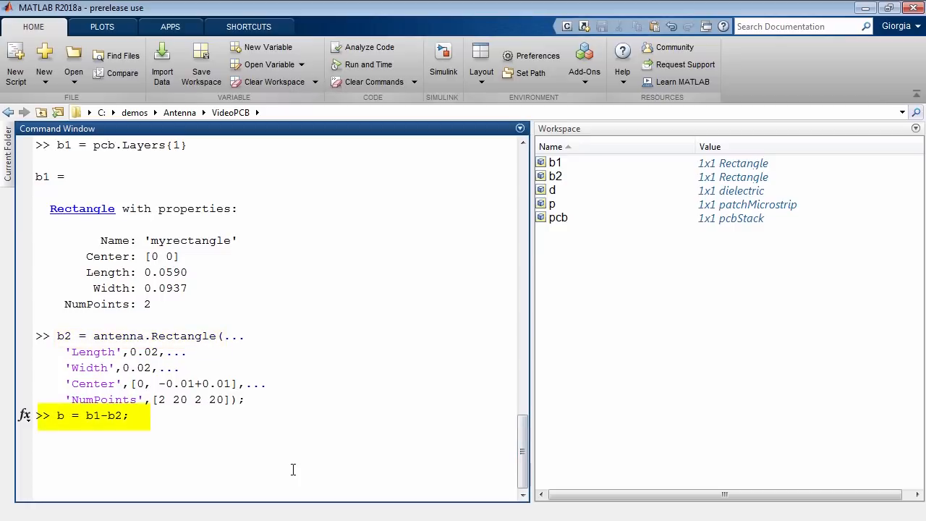
{"action": "key", "text": "enter"}
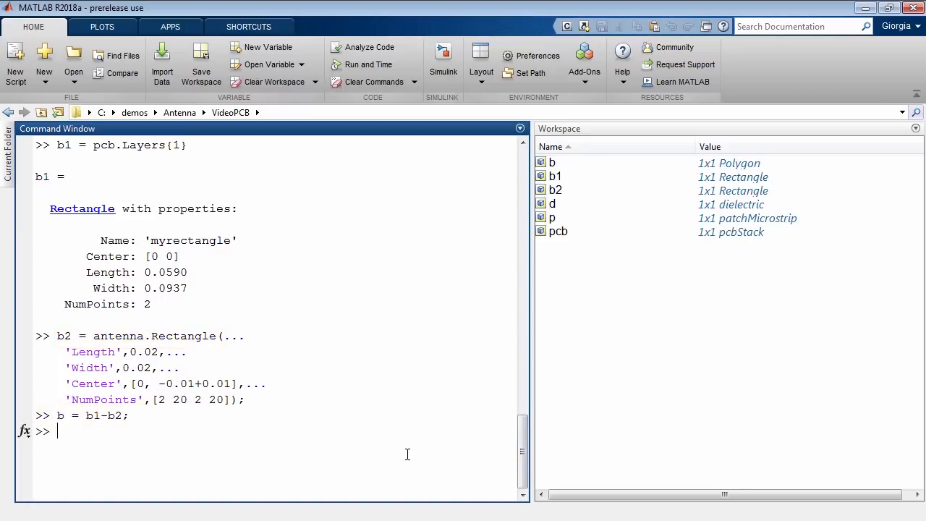
Show the notched shape b and the full PCB stack.
{"action": "type", "text": "show(b);"}
{"action": "type", "text": "show(pcb)"}
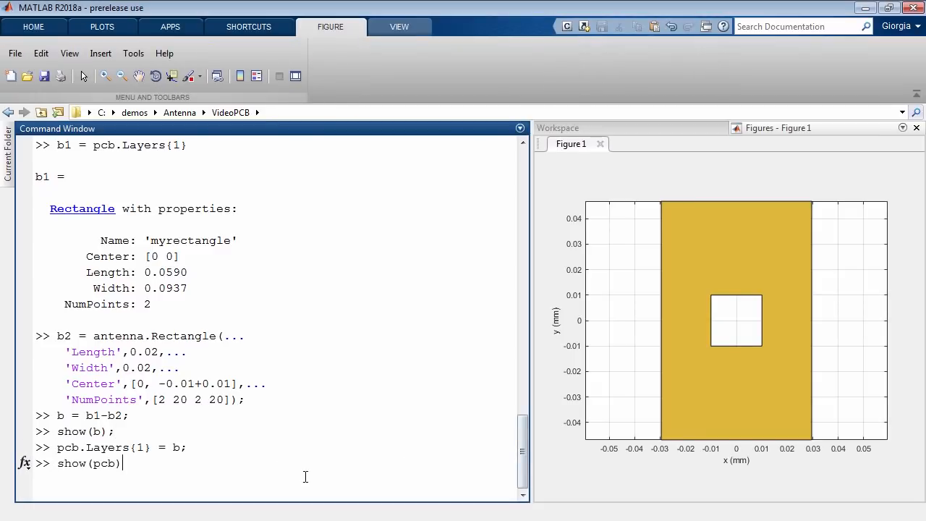
{"action": "key", "text": "enter"}
{"action": "type", "text": "pcb.ViaDiameter = 0.001;"}
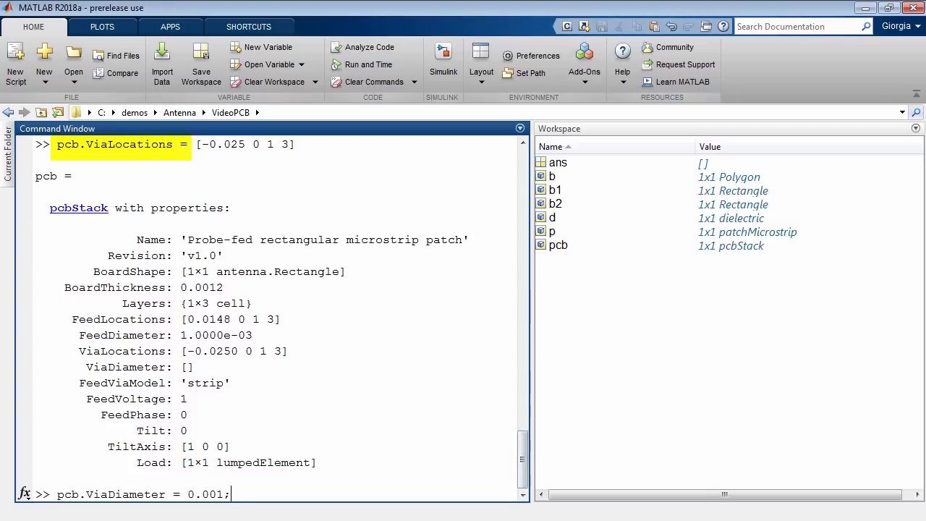
Set pcb.ViaDiameter to 0.001 for a 1 mm via.
{"action": "key", "text": "Return"}
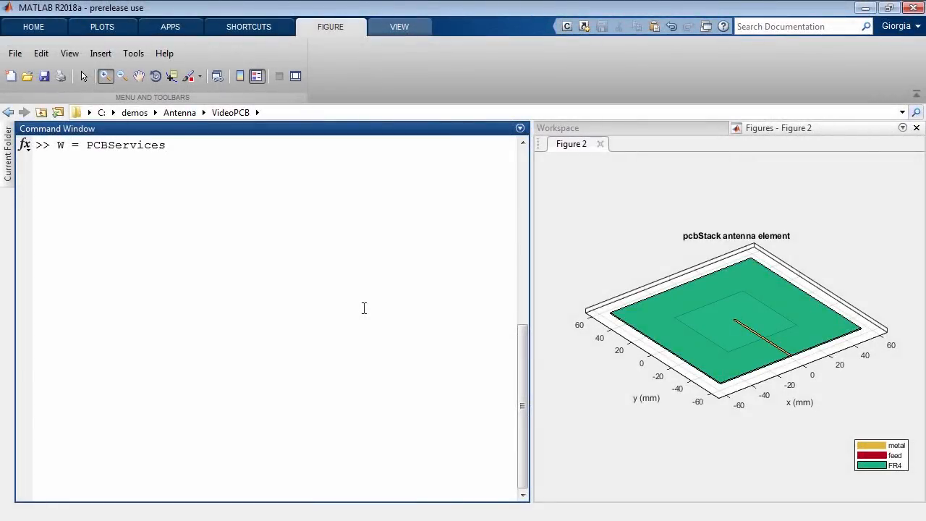
Create W = PCBServices.MayhewWriter with Filename 'Microstrip-fed-antenna'.
{"action": "type", "text": ".MayhewWriter"}
{"action": "type", "text": "W.Filename = 'Microstrip-fed-"}
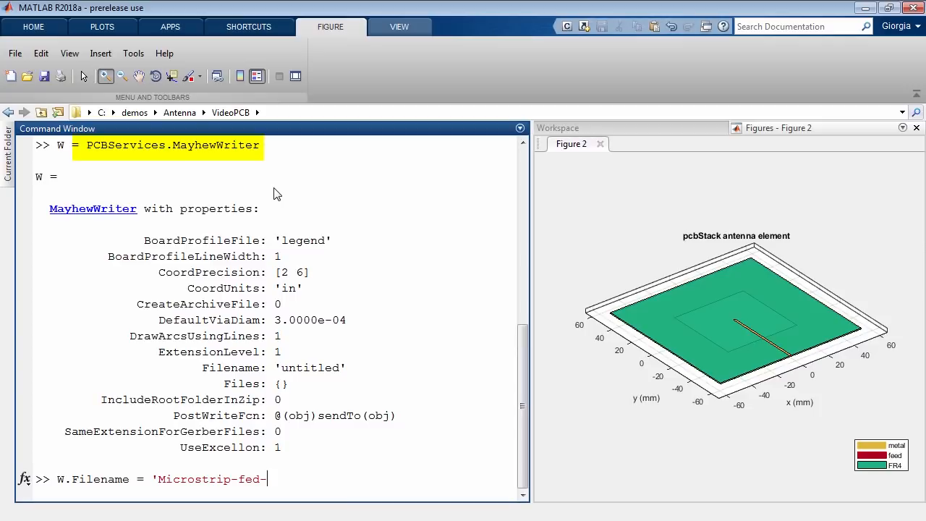
{"action": "type", "text": "antenna';"}
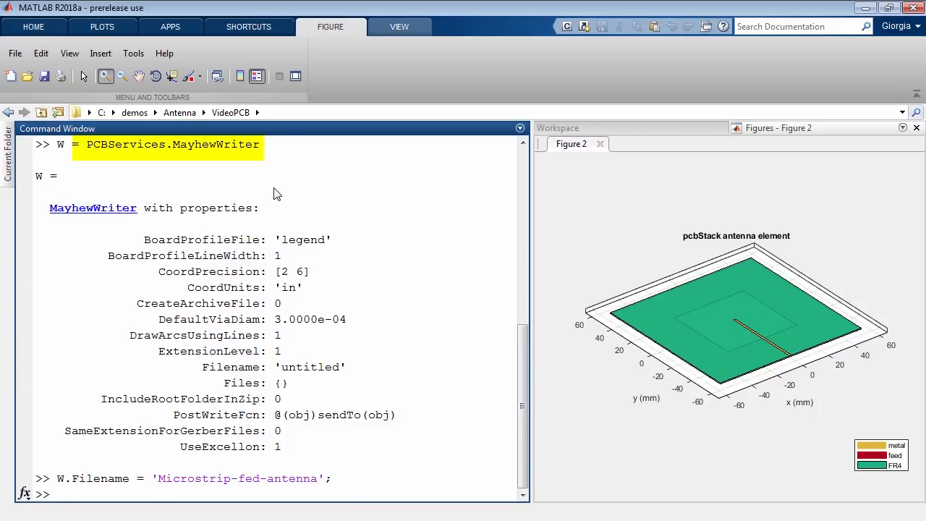
{"action": "type", "text": "C = PCBC"}
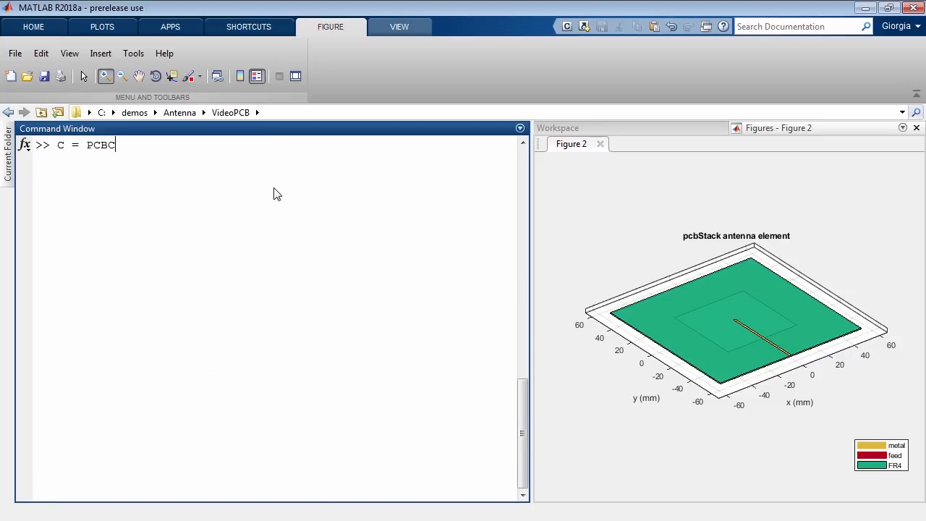
Set C = PCBConnectors.SMAEdge_Samtec from the autocomplete list.
{"action": "type", "text": "onnectors."}
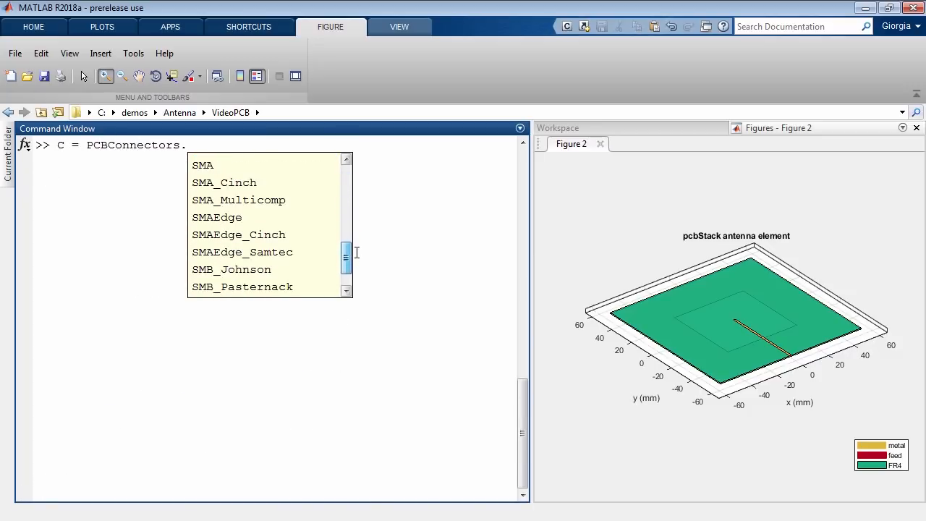
{"action": "double_click", "coordinate": [243, 252]}
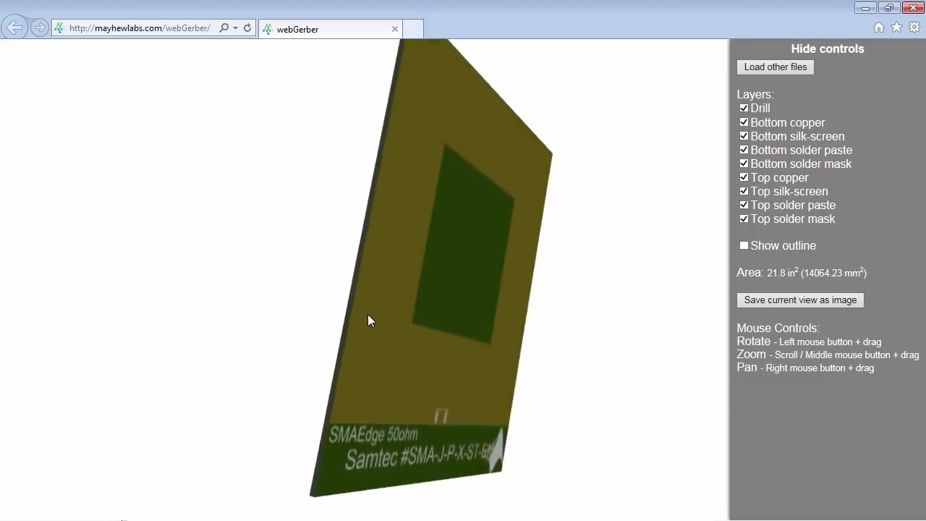
Rotate the 3D board in webGerber to face the viewer.
{"action": "left_click_drag", "start_coordinate": [369, 321], "coordinate": [335, 317]}
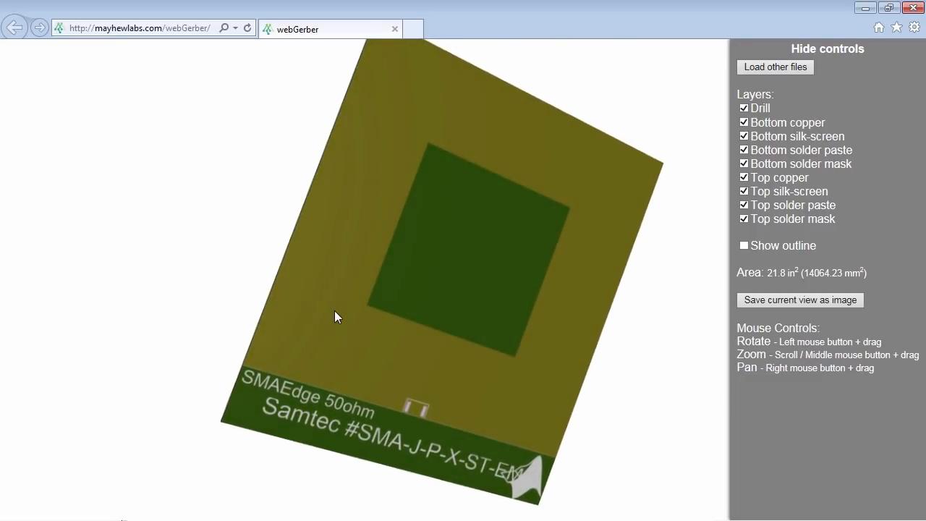